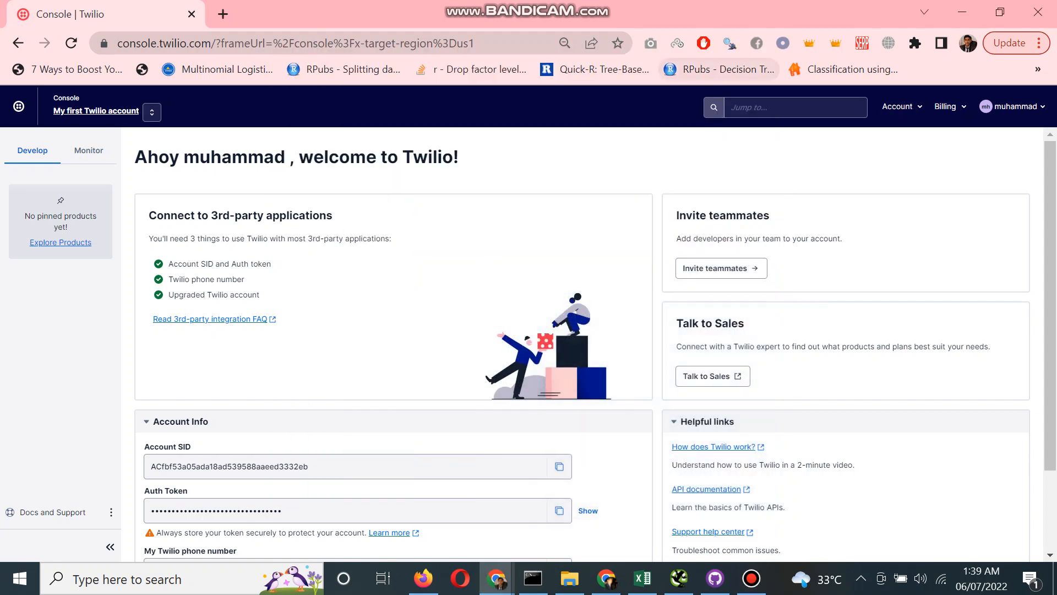
pyautogui.moveTo(718, 69)
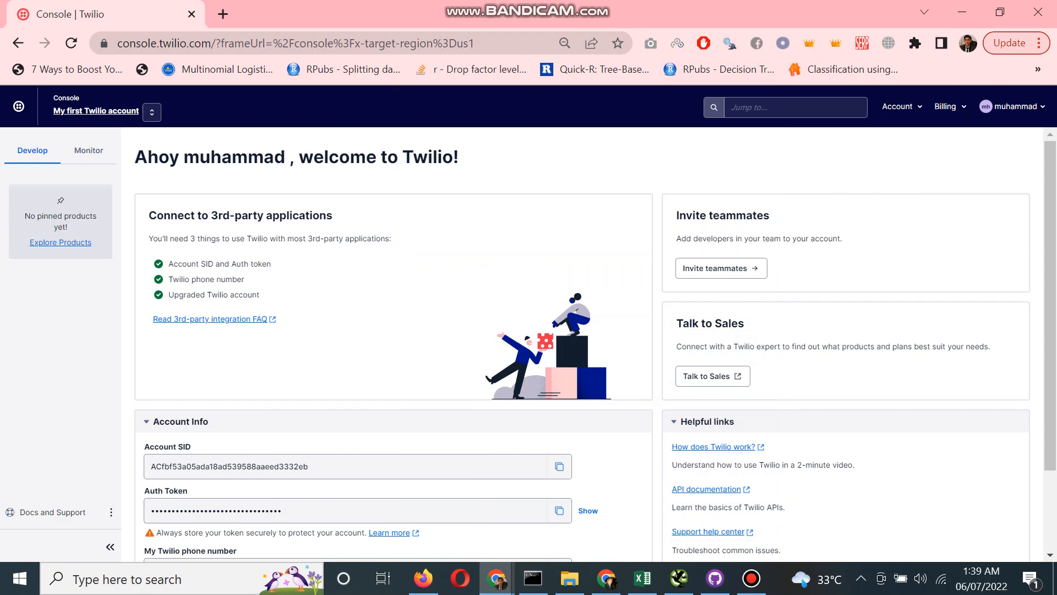
# Search the console for 'phone number' and go to the Active Numbers page
pyautogui.click(794, 106)
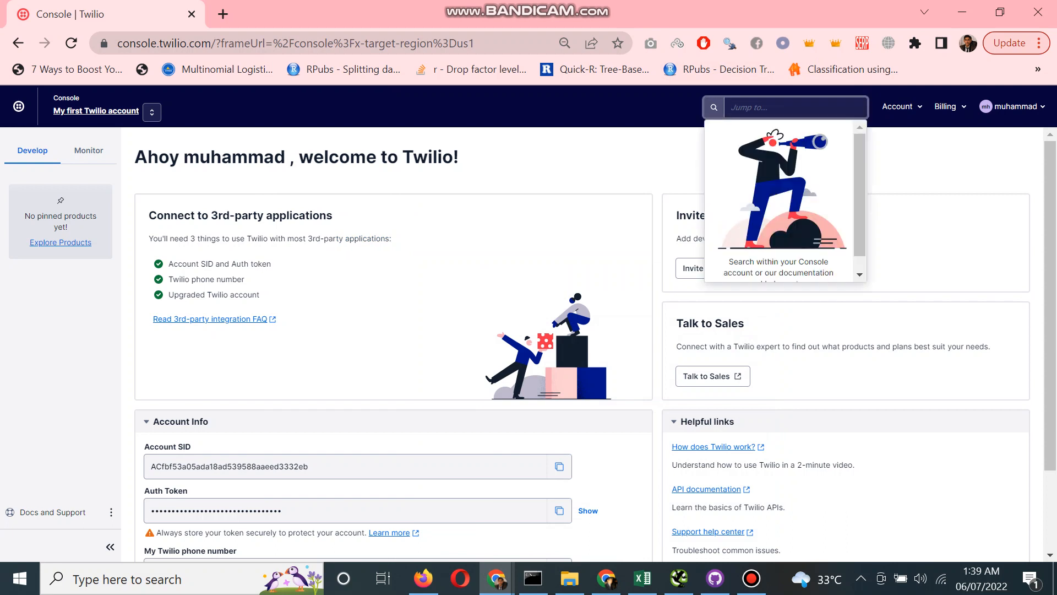
pyautogui.write('phone')
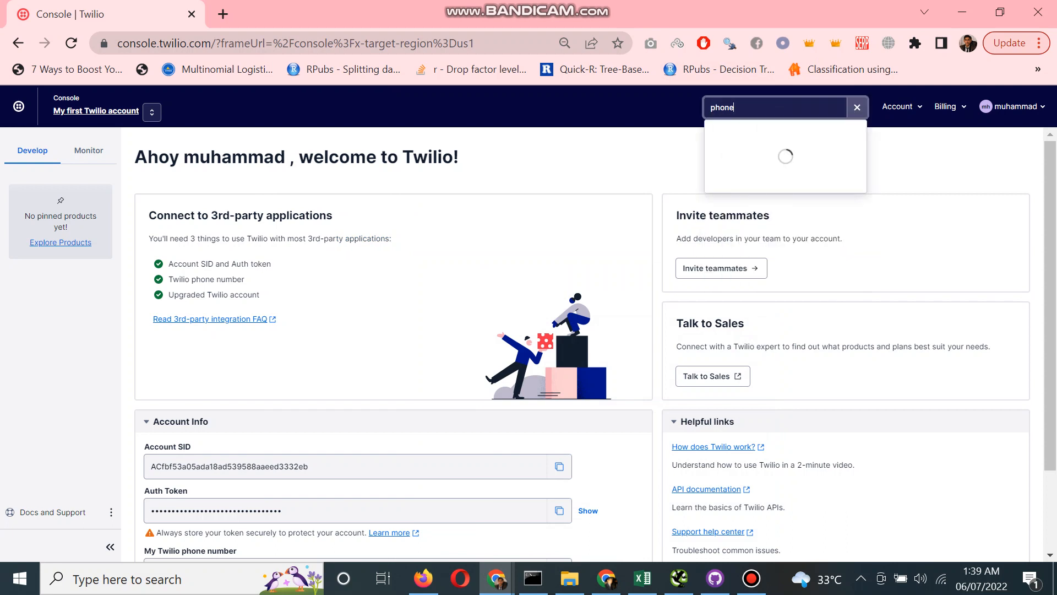
pyautogui.write('number')
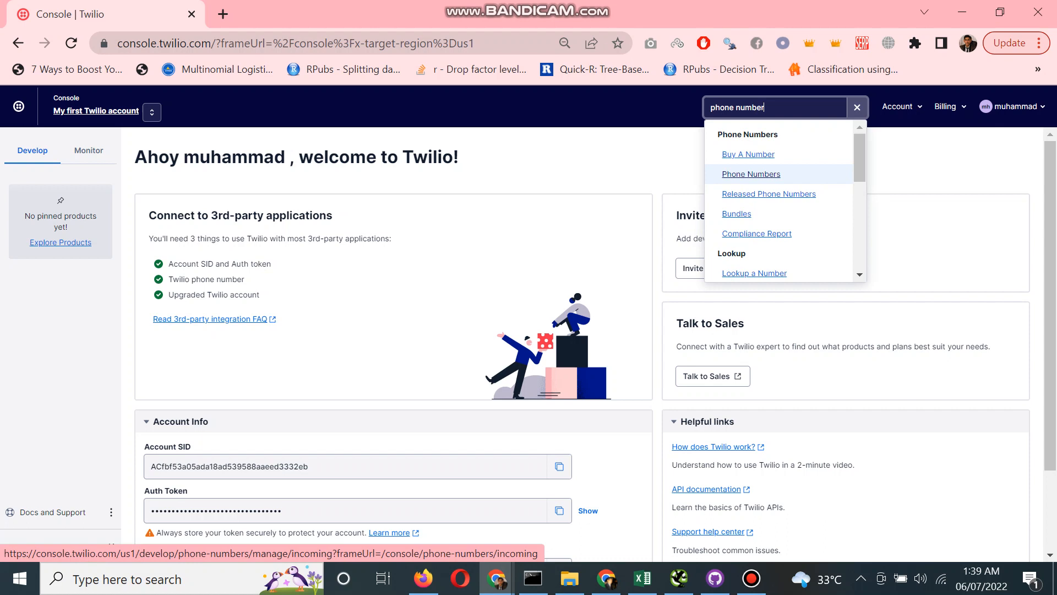
pyautogui.click(751, 174)
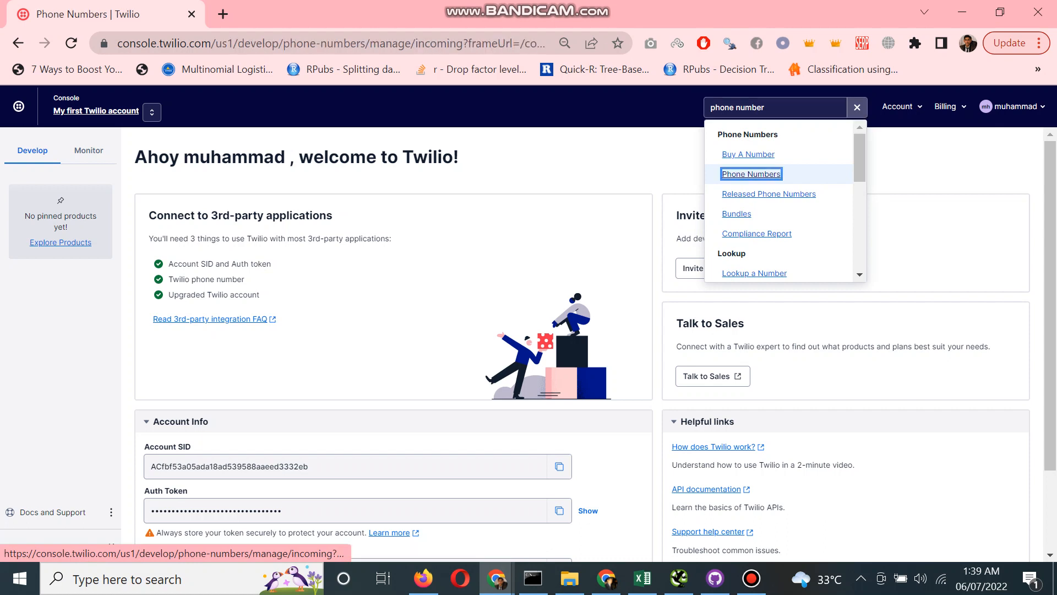
pyautogui.click(750, 174)
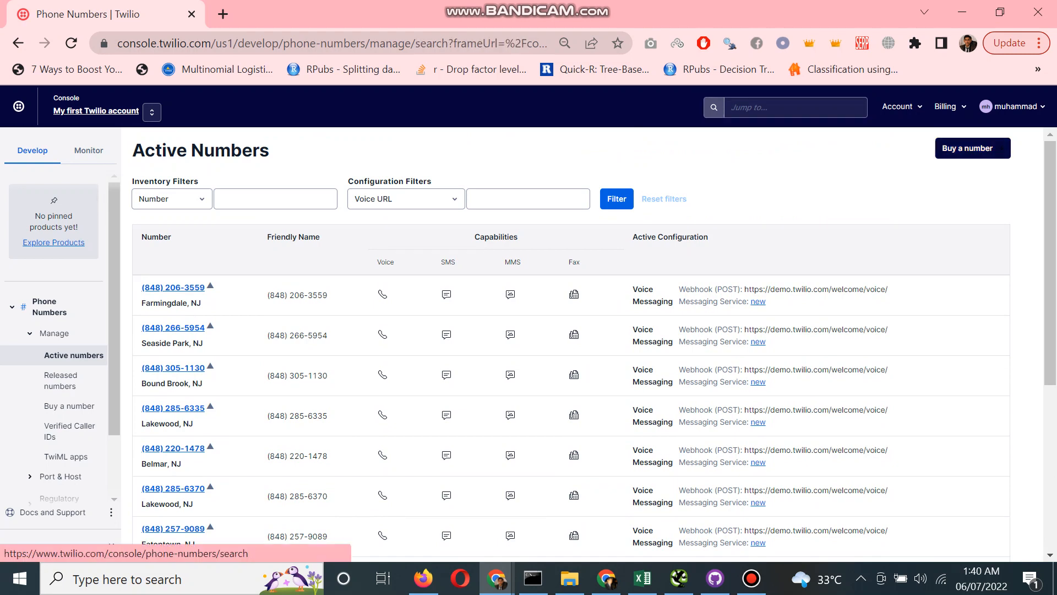
# Go to Buy a Number and open the Country dropdown
pyautogui.click(69, 406)
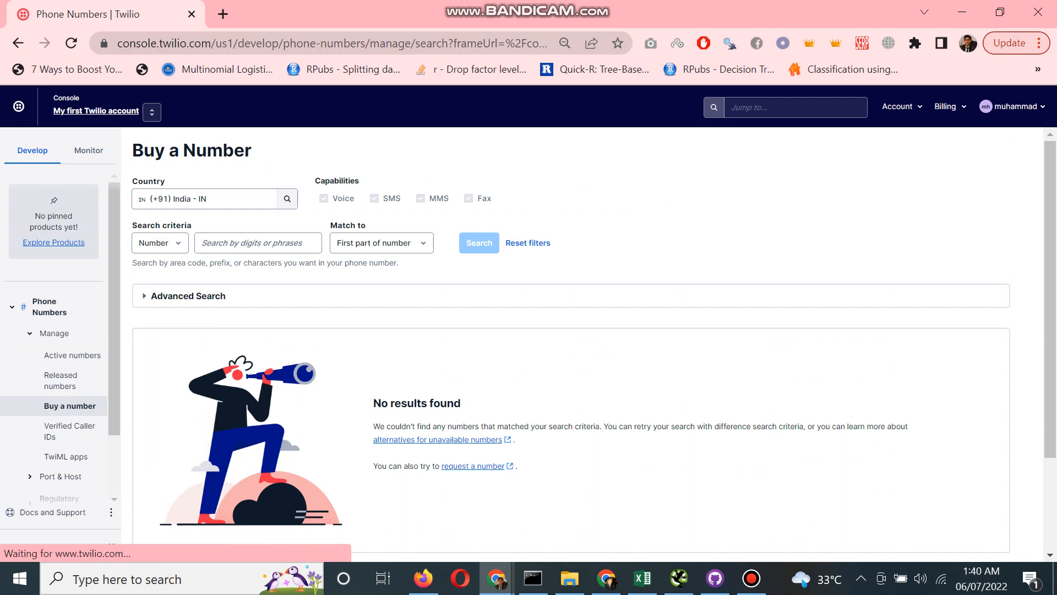
pyautogui.click(205, 199)
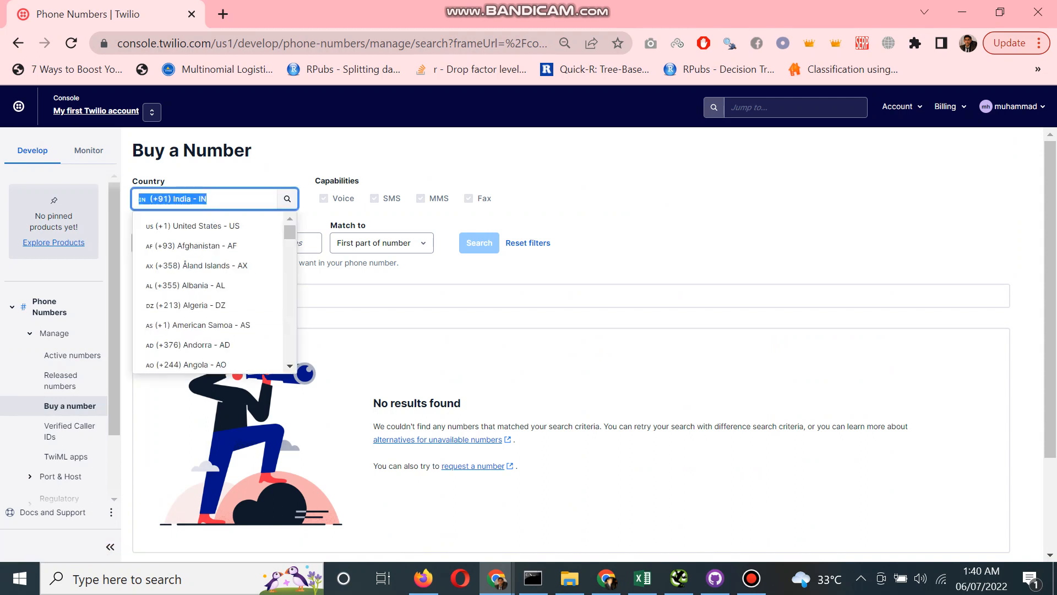
pyautogui.moveTo(193, 225)
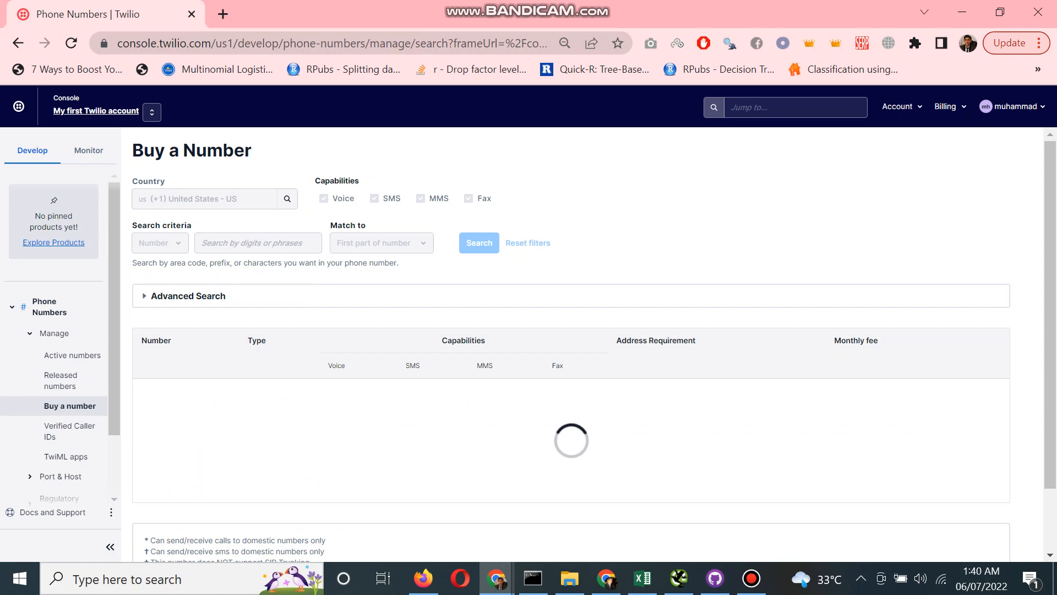
# Choose United States and browse the available US local numbers at $1.00 monthly
pyautogui.click(478, 242)
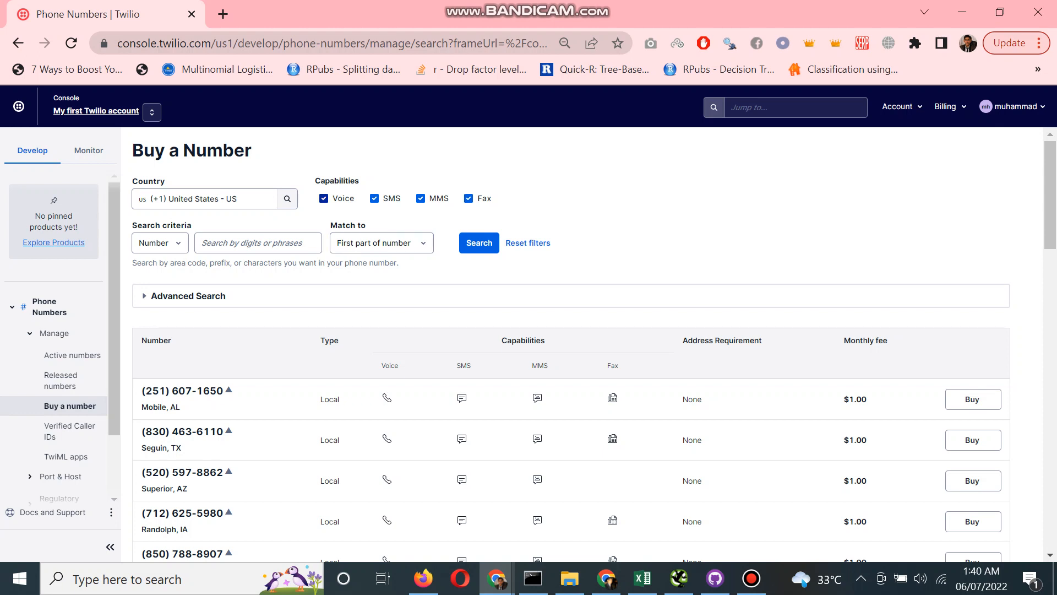
pyautogui.scroll(-3)
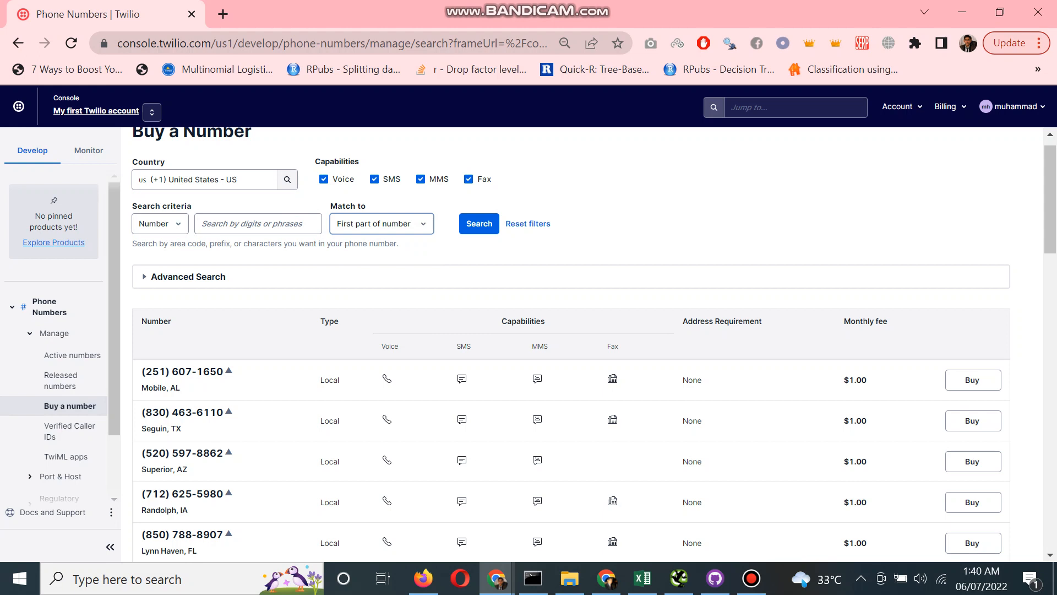
pyautogui.click(258, 223)
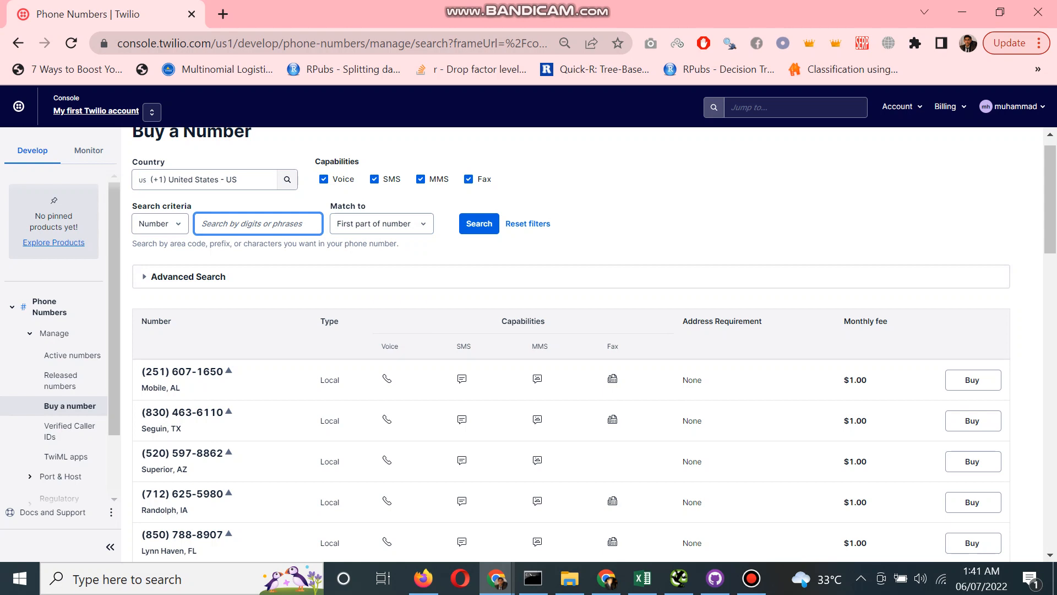
pyautogui.click(258, 223)
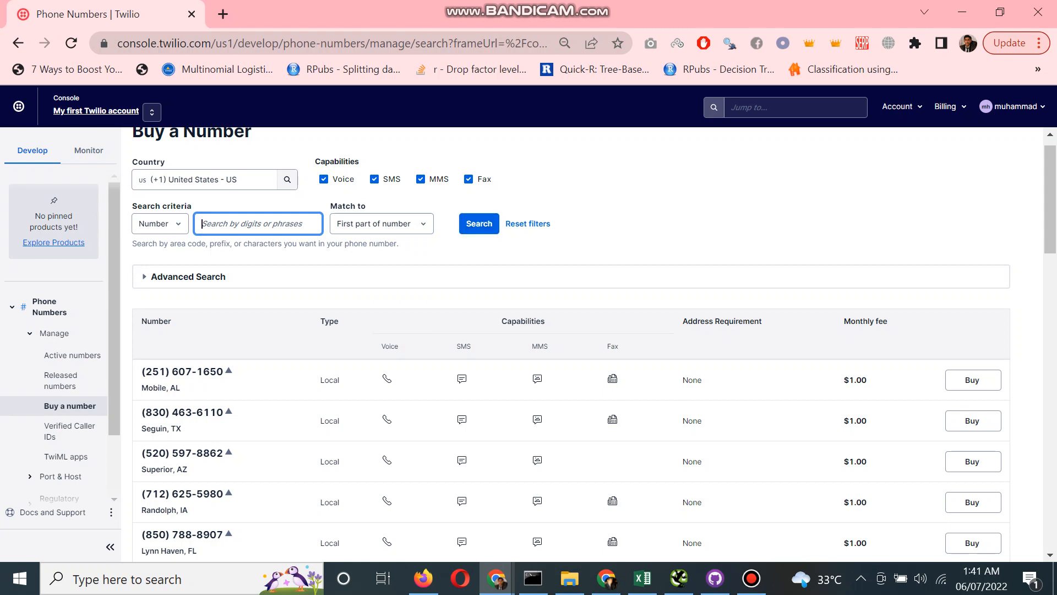
pyautogui.scroll(-3)
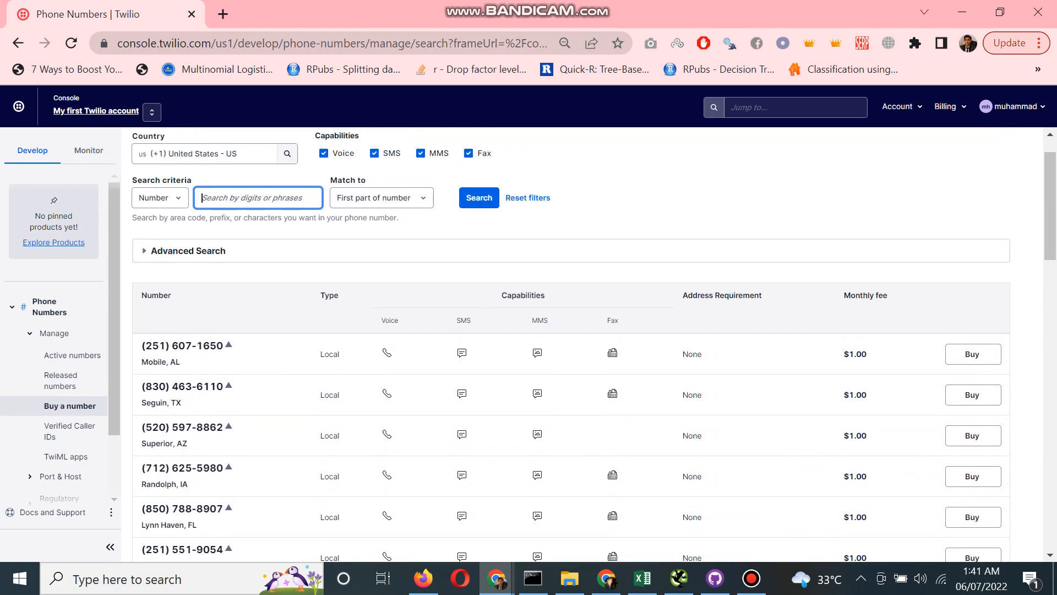
pyautogui.click(971, 354)
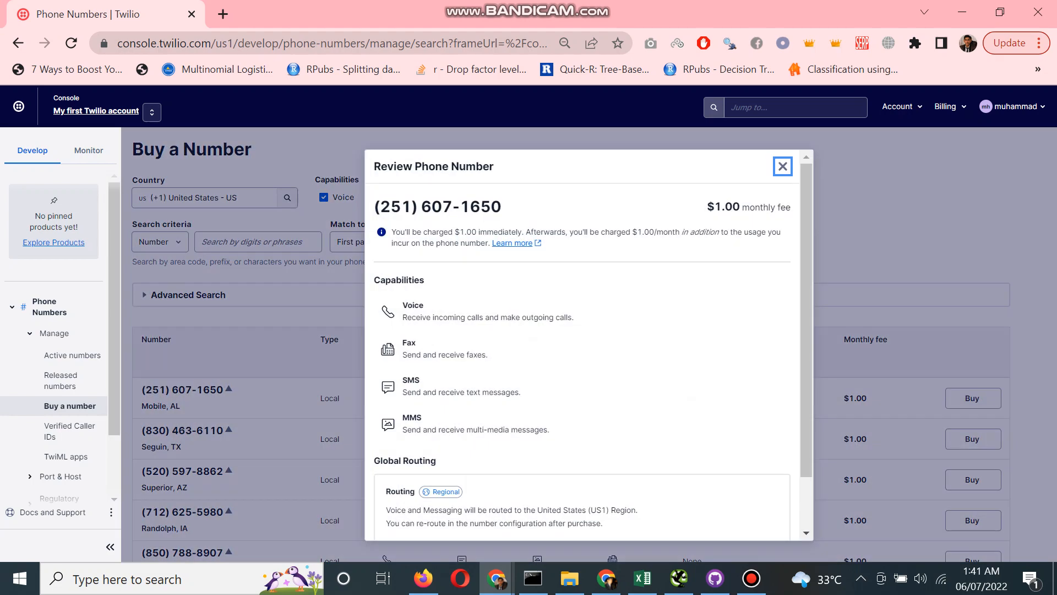
pyautogui.scroll(-3)
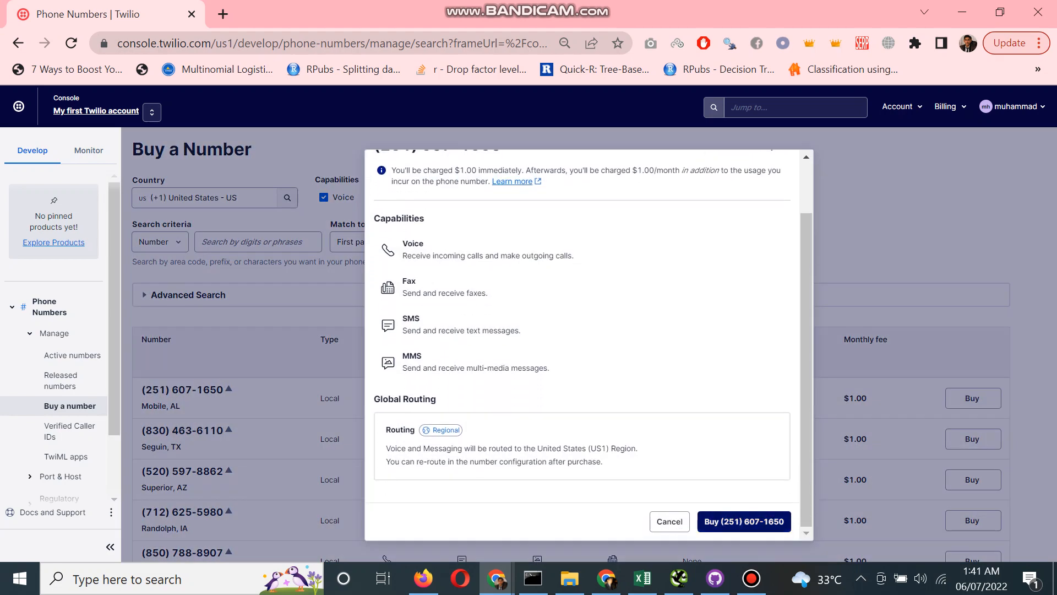
pyautogui.click(743, 522)
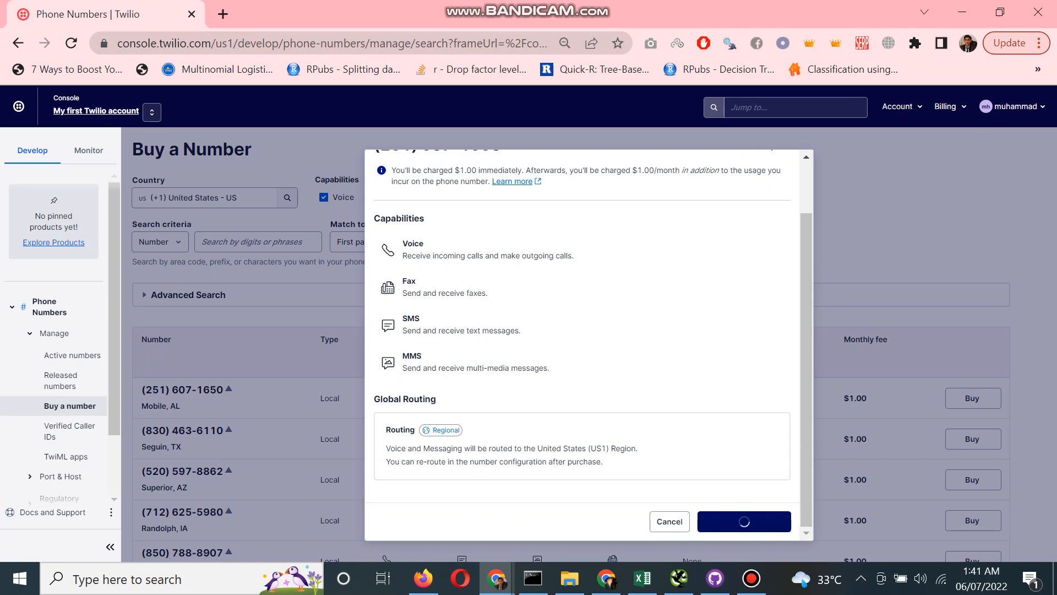
pyautogui.click(742, 521)
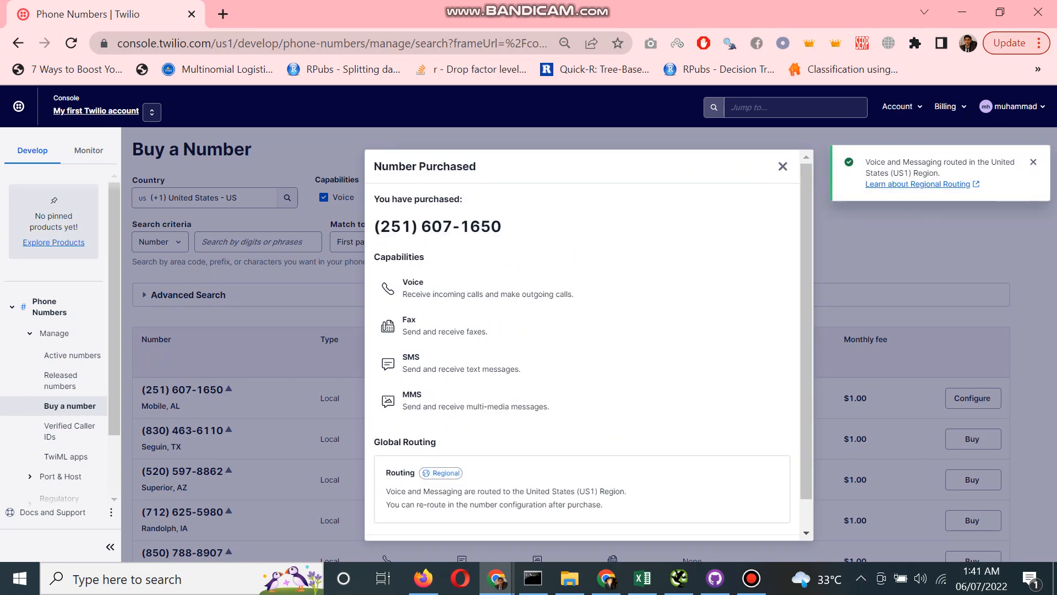
pyautogui.click(782, 165)
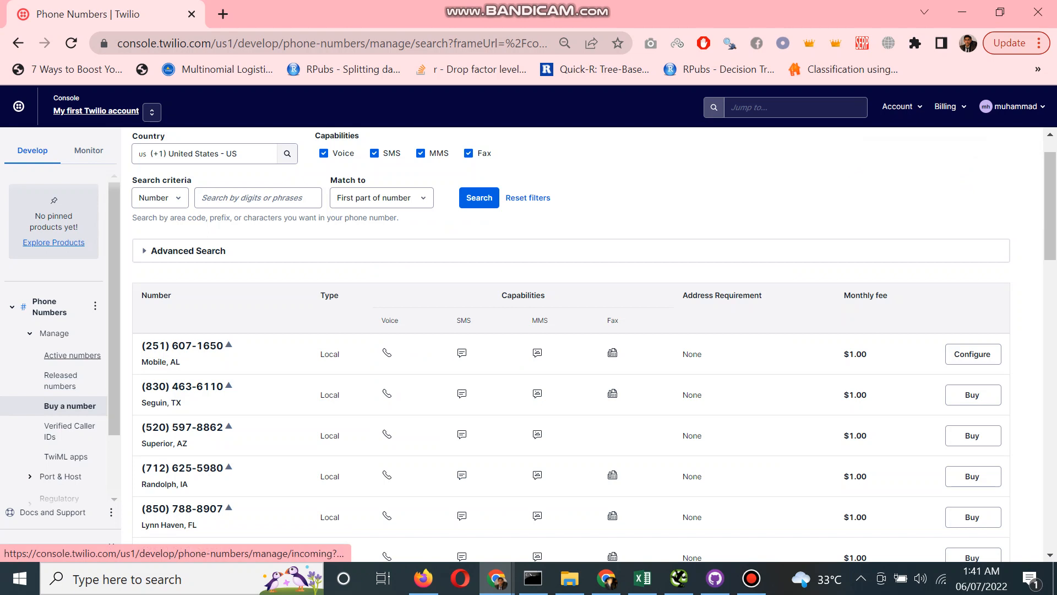
pyautogui.click(72, 355)
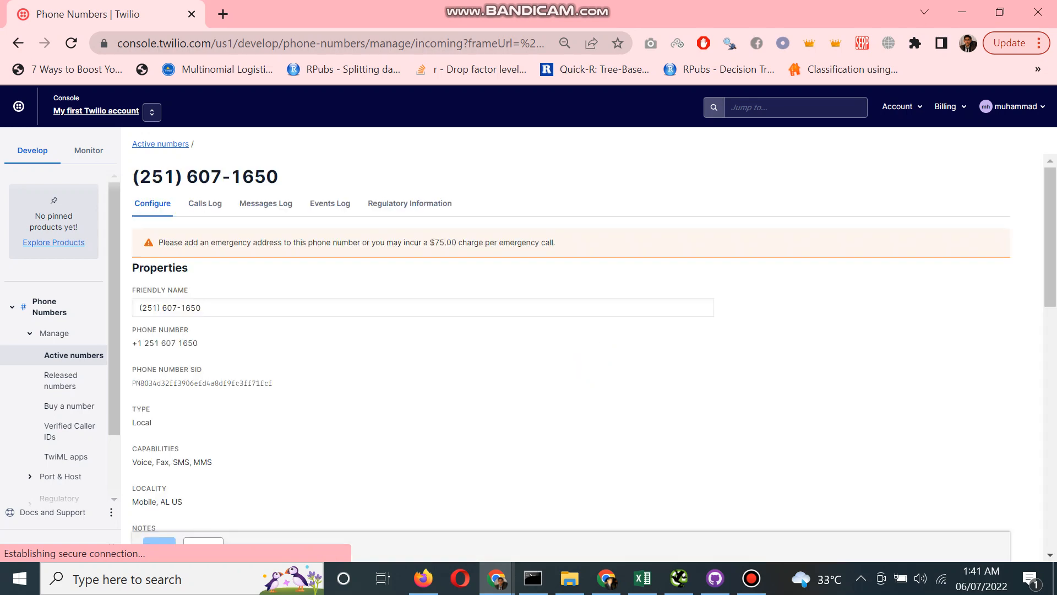
pyautogui.scroll(-3)
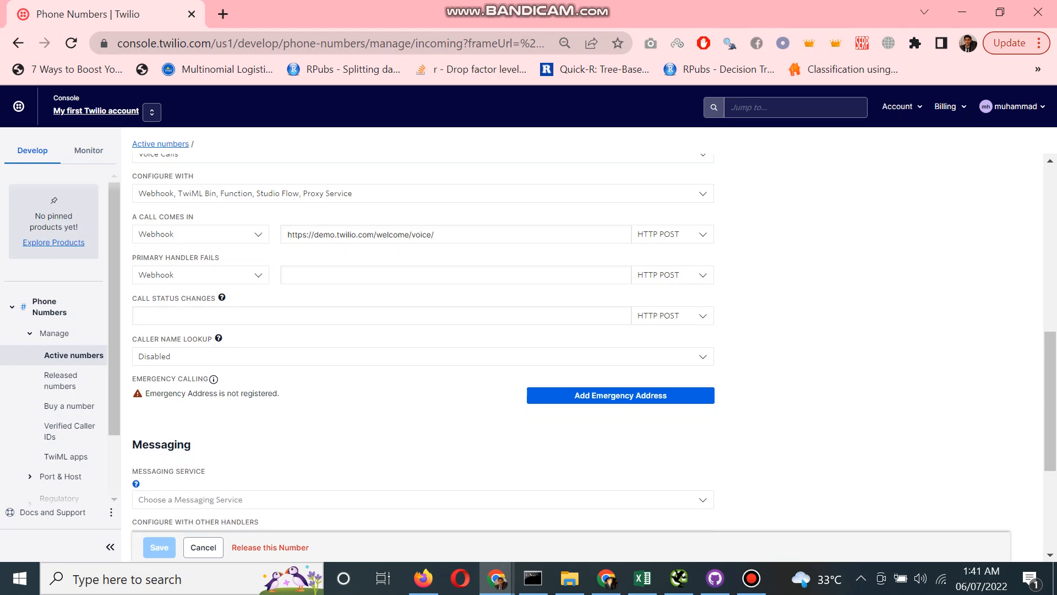